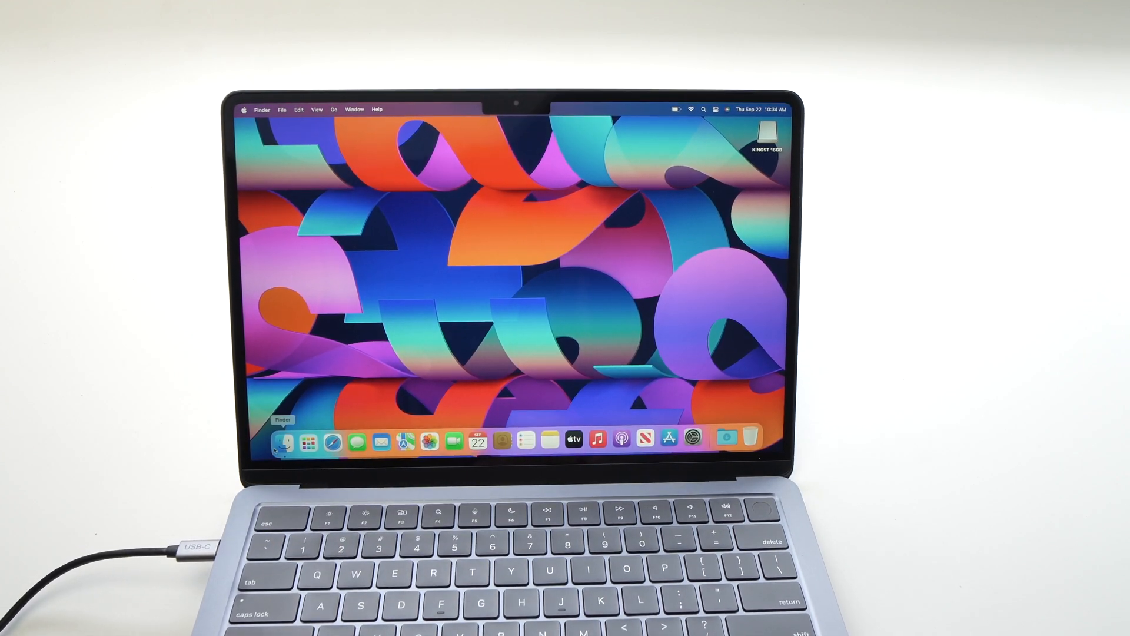
# Bring up a Finder window on Recents showing the KINGST 16GB drive under Locations
pyautogui.click(285, 441)
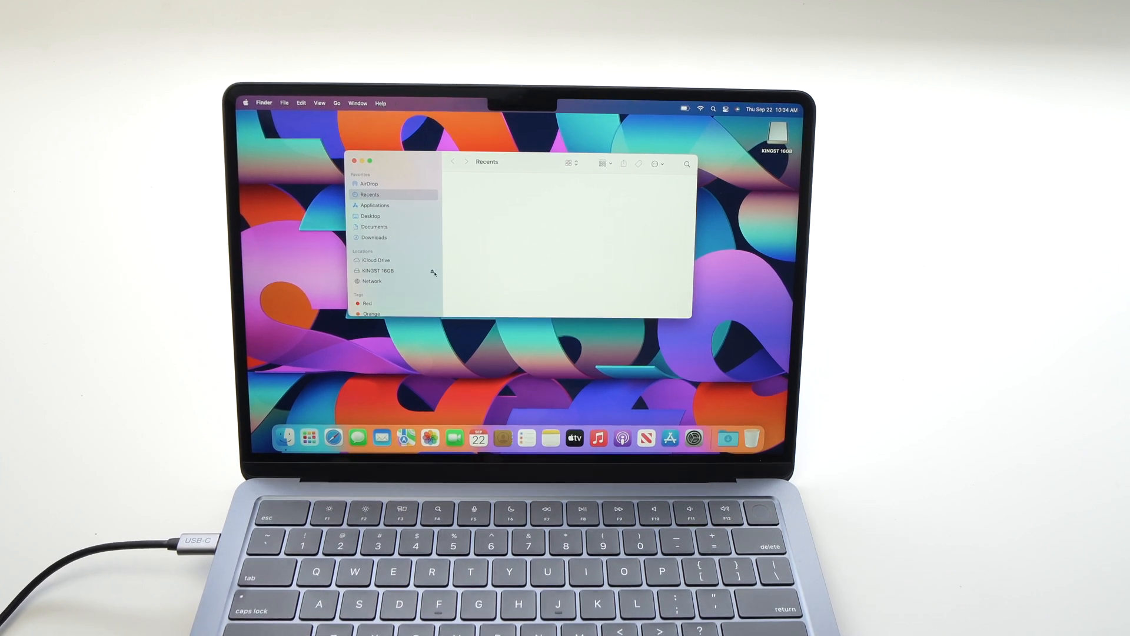
pyautogui.moveTo(432, 272)
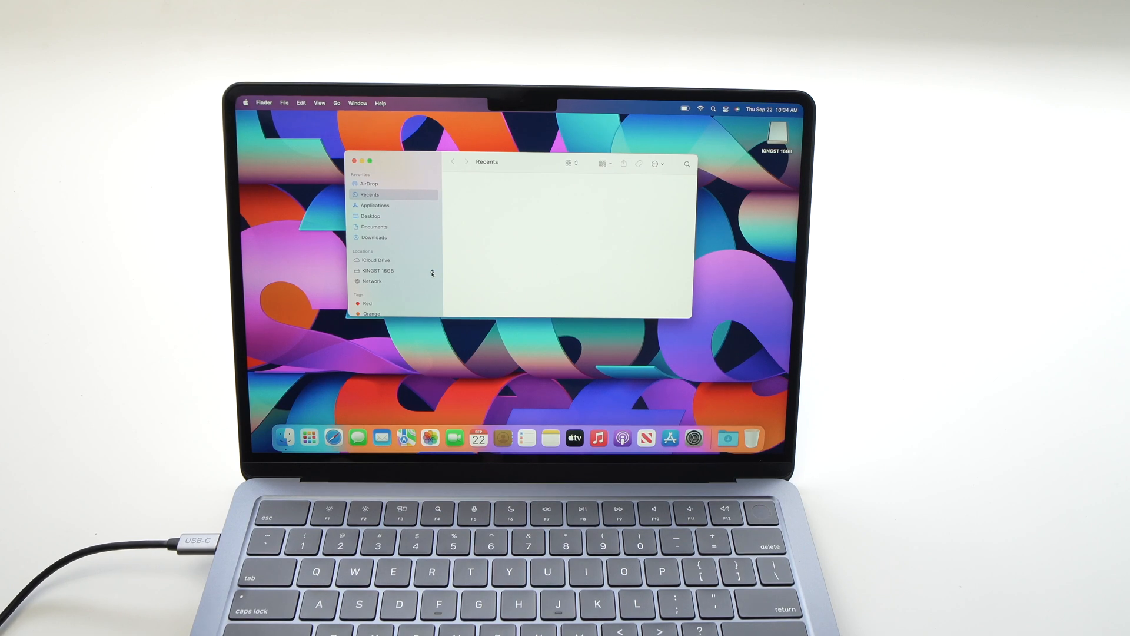